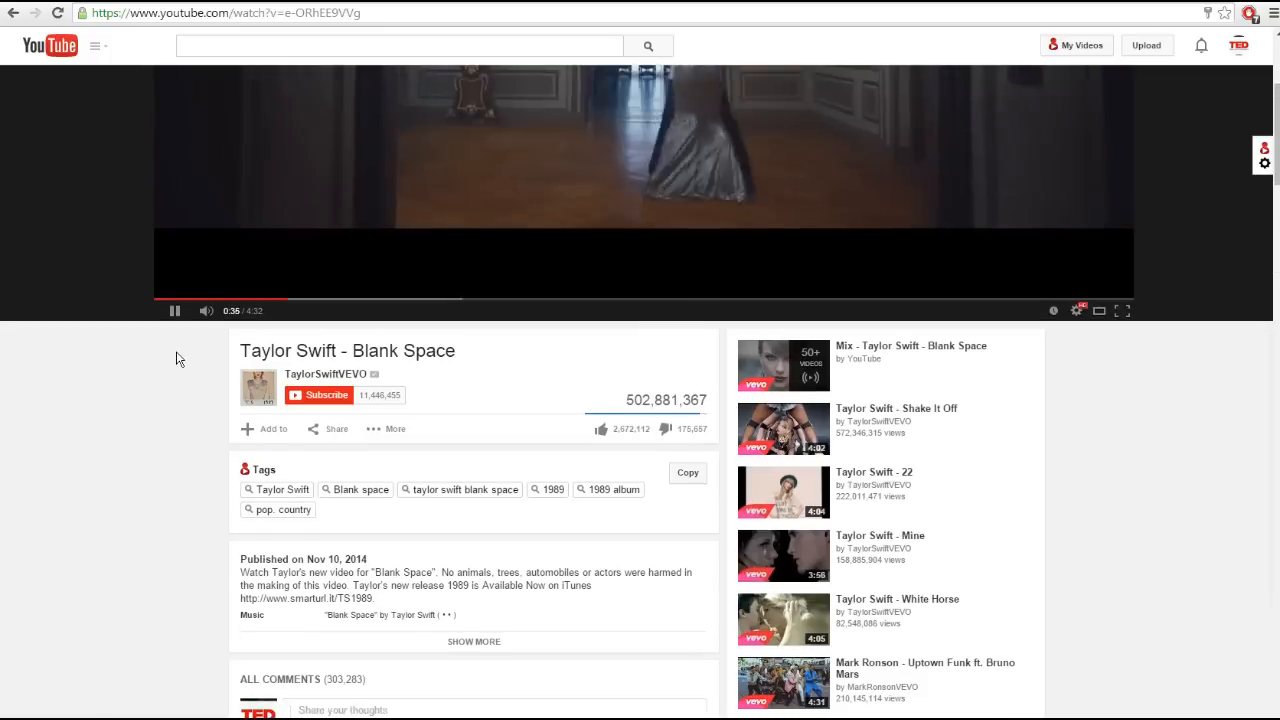
Review trending related queries for 'ted talk', then search YouTube for 'beck'
scroll(down, 3)
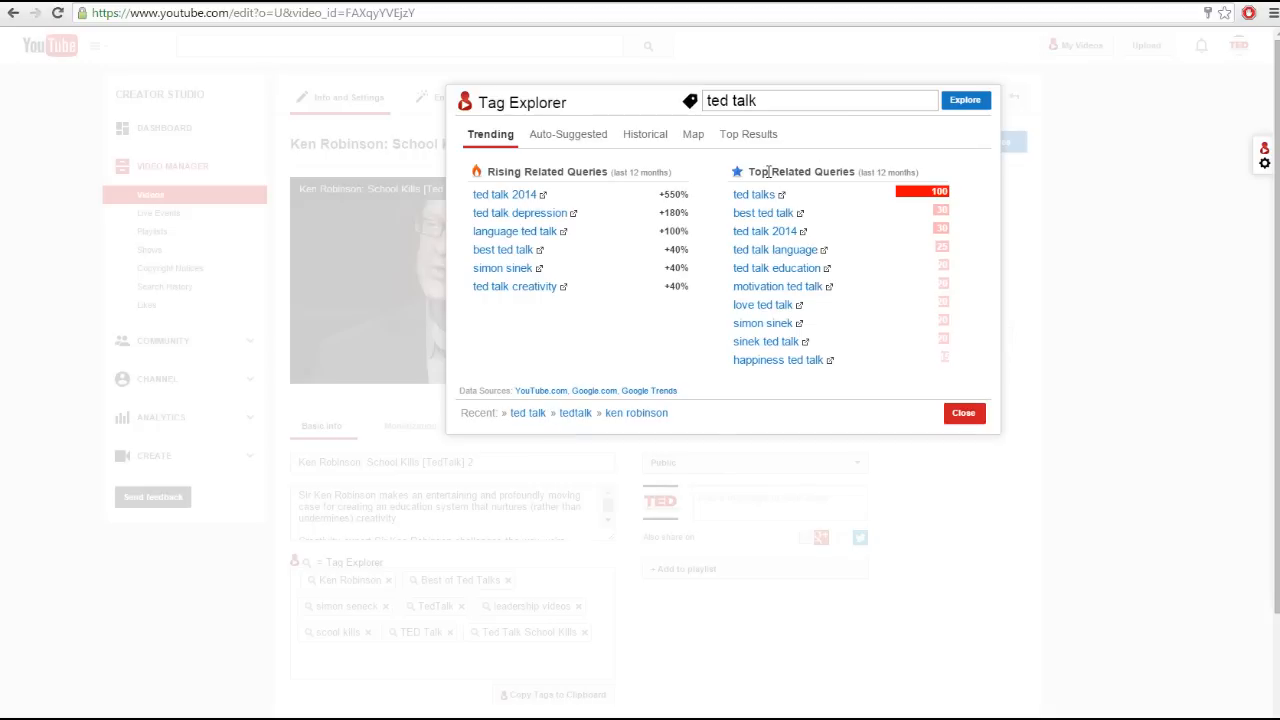
text(beck)
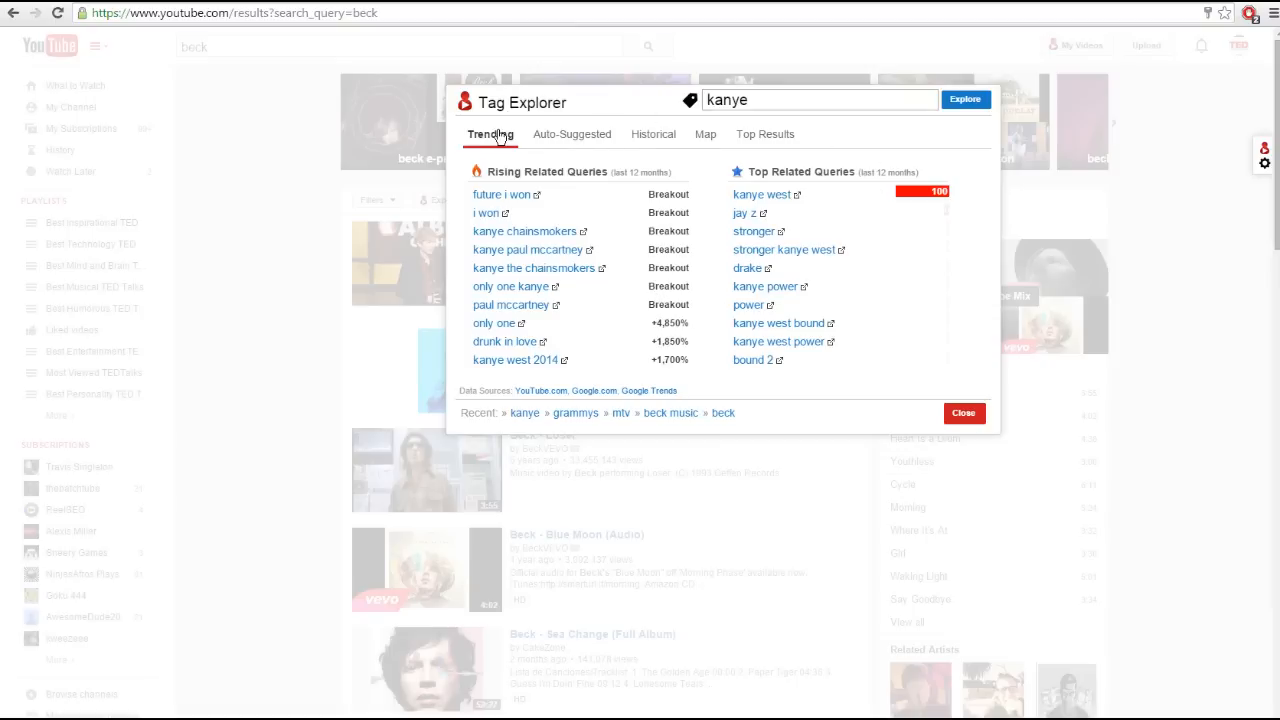
mouse_move(480, 180)
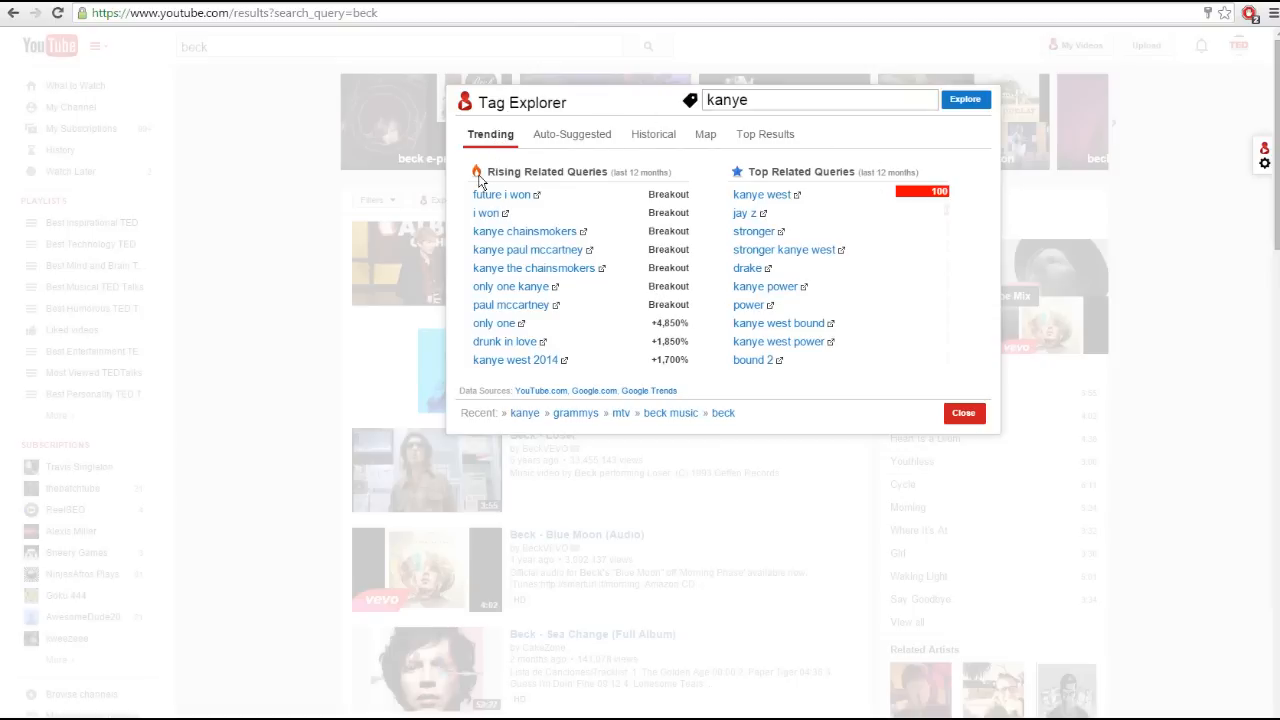
mouse_move(566, 272)
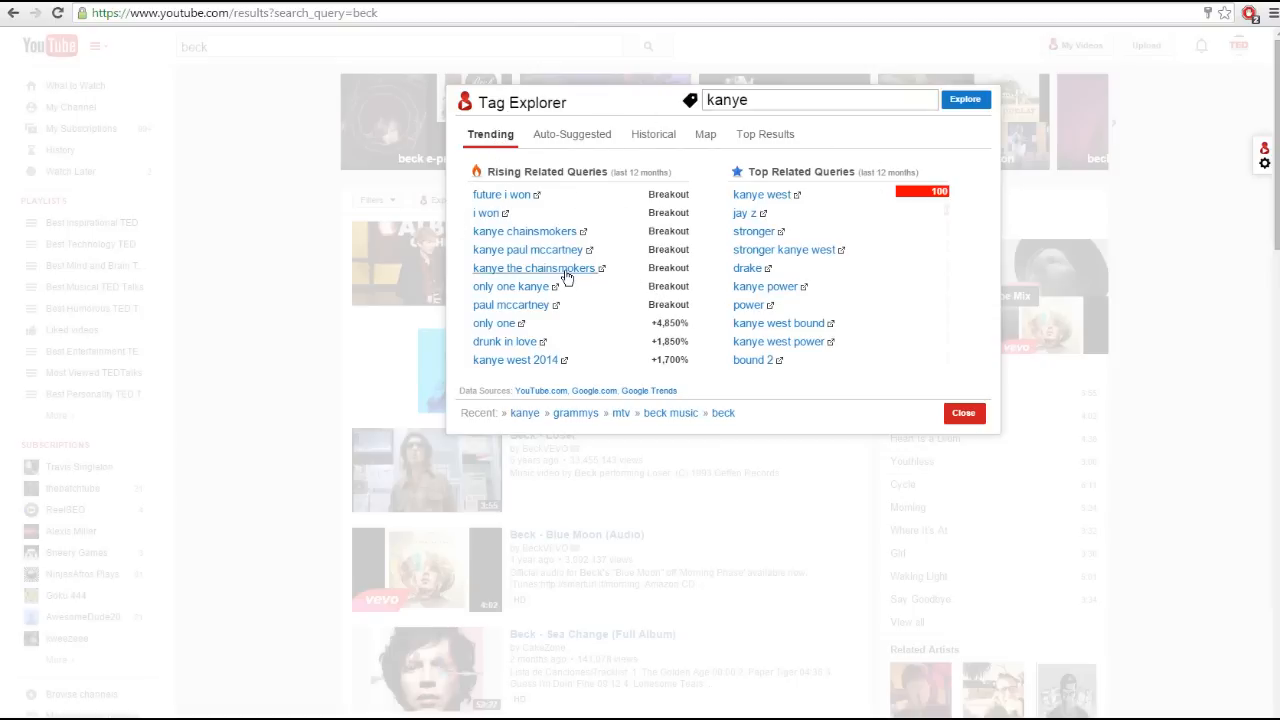
mouse_move(688, 266)
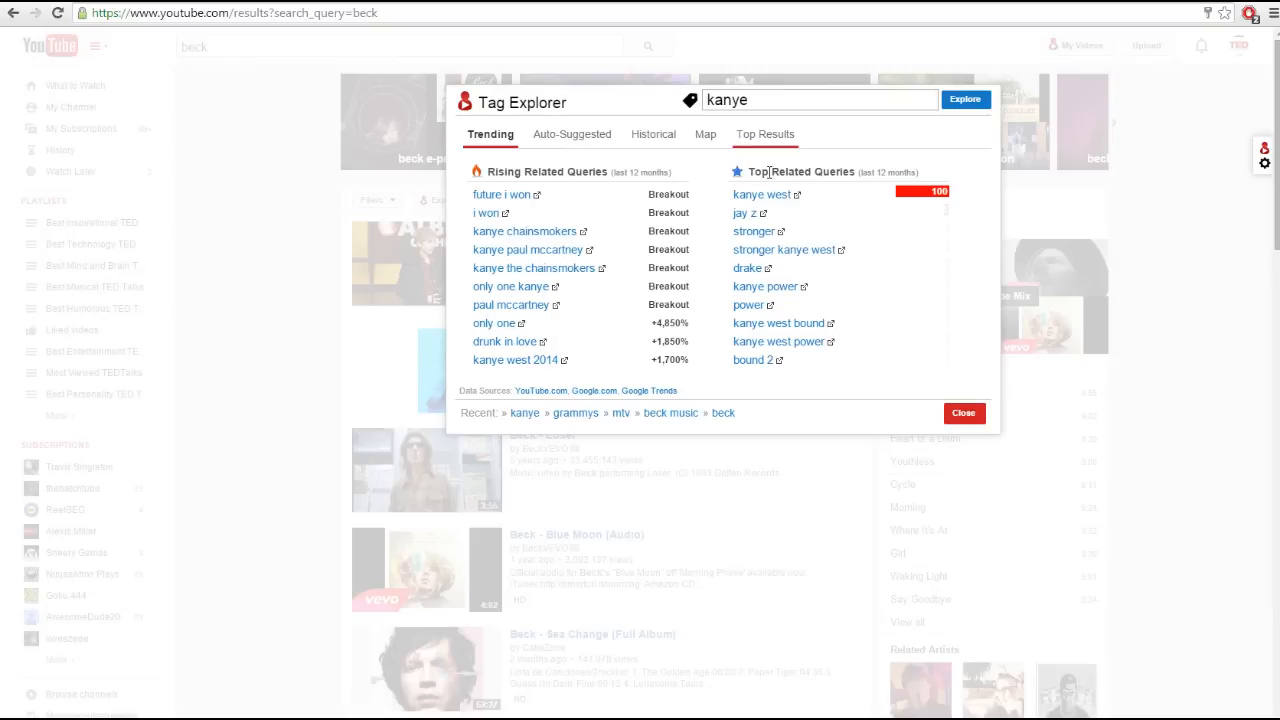
mouse_move(788, 224)
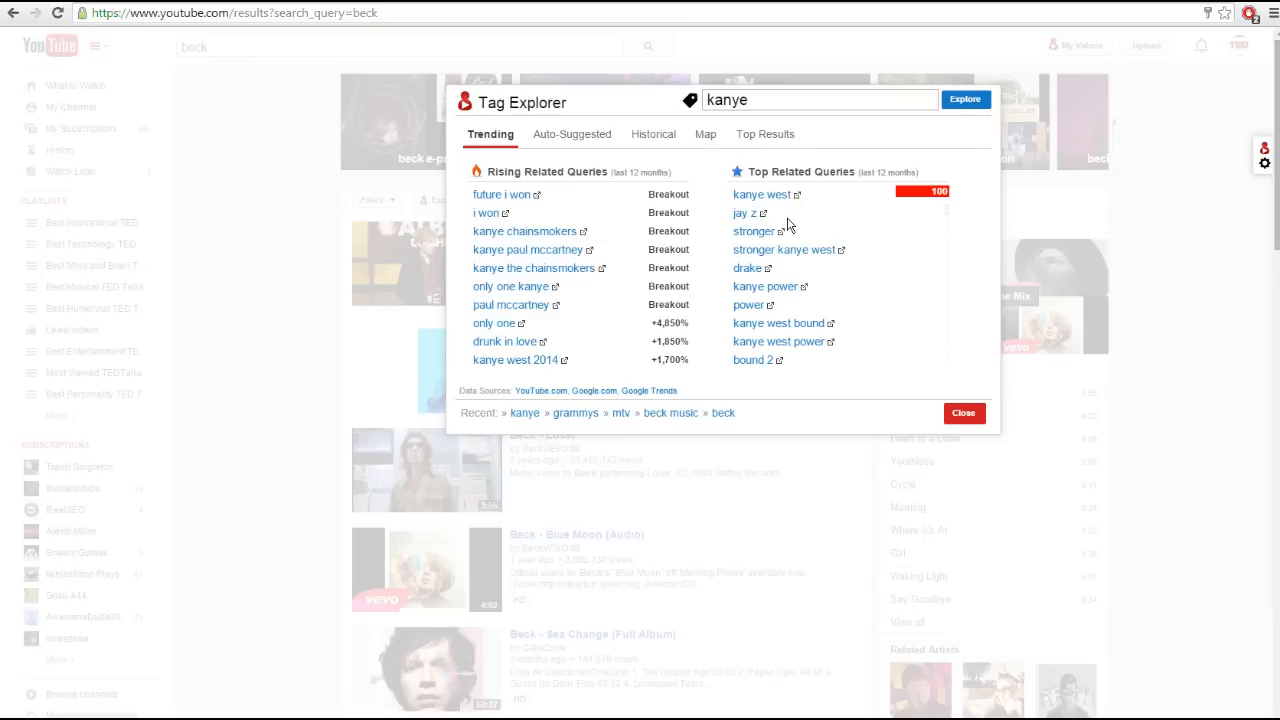
mouse_move(572, 218)
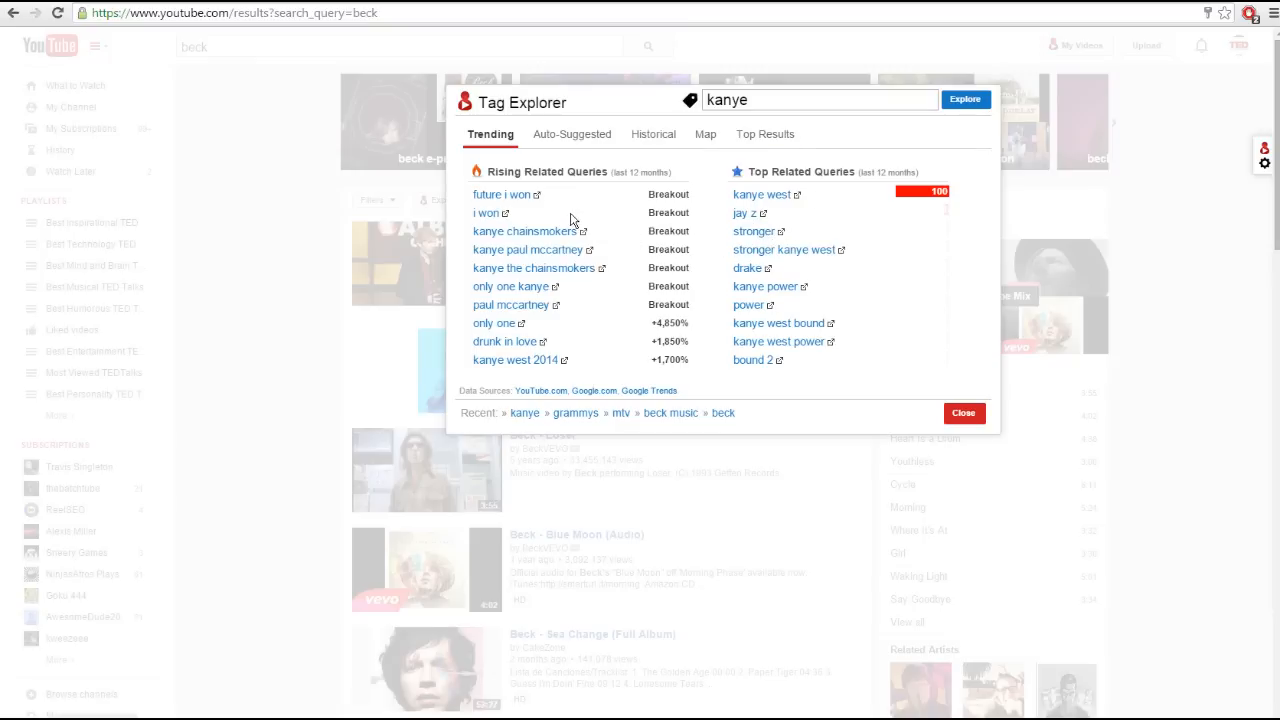
mouse_move(590, 258)
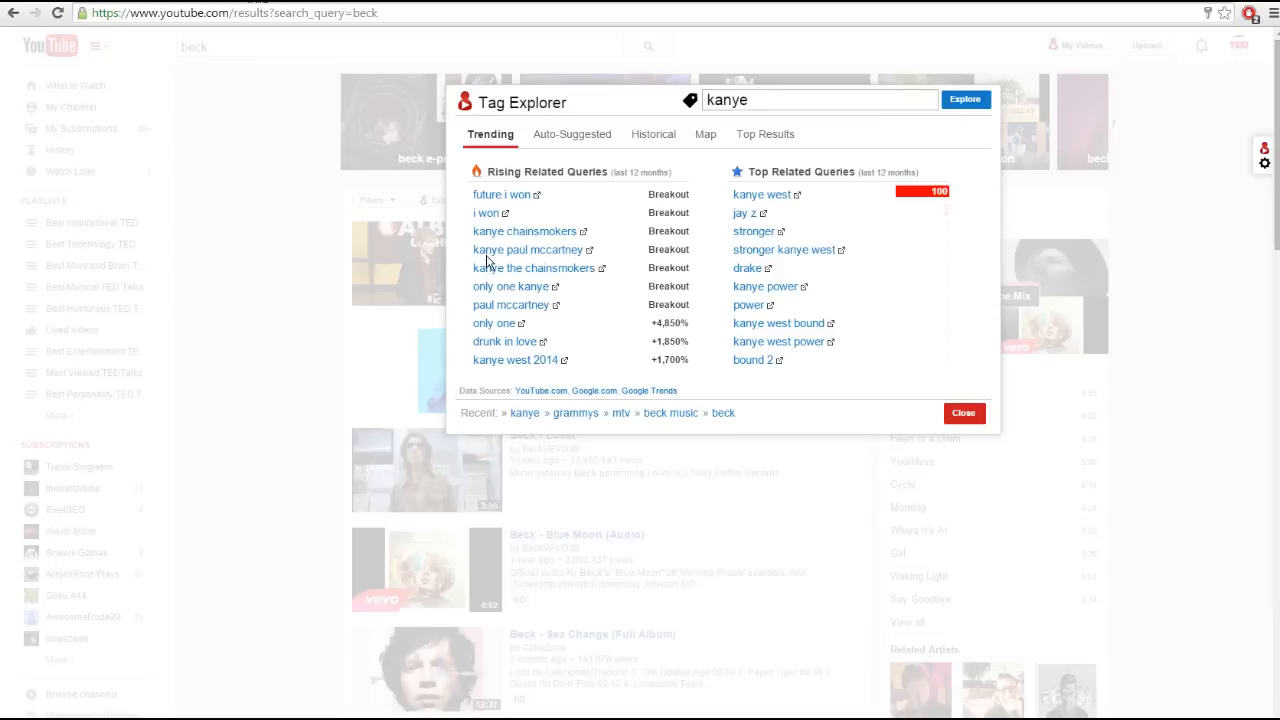
mouse_move(520, 312)
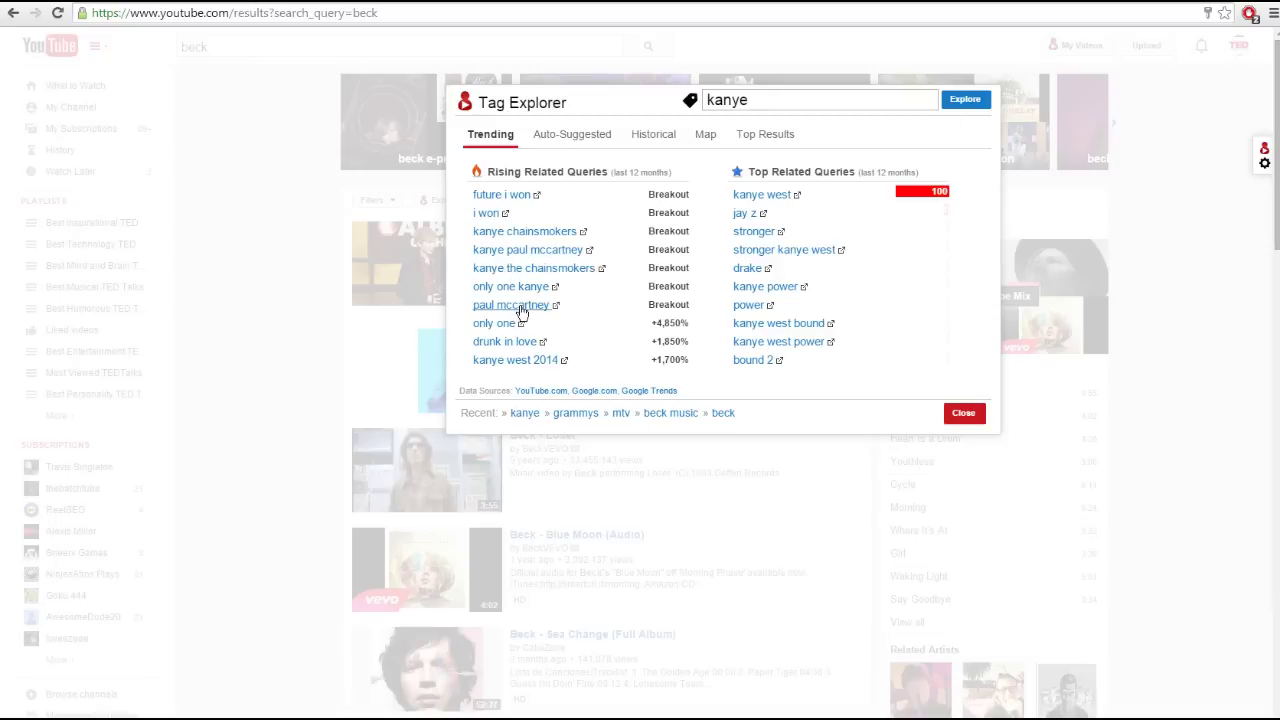
Explore 'paul mccartney' from kanye's rising related queries
click(508, 304)
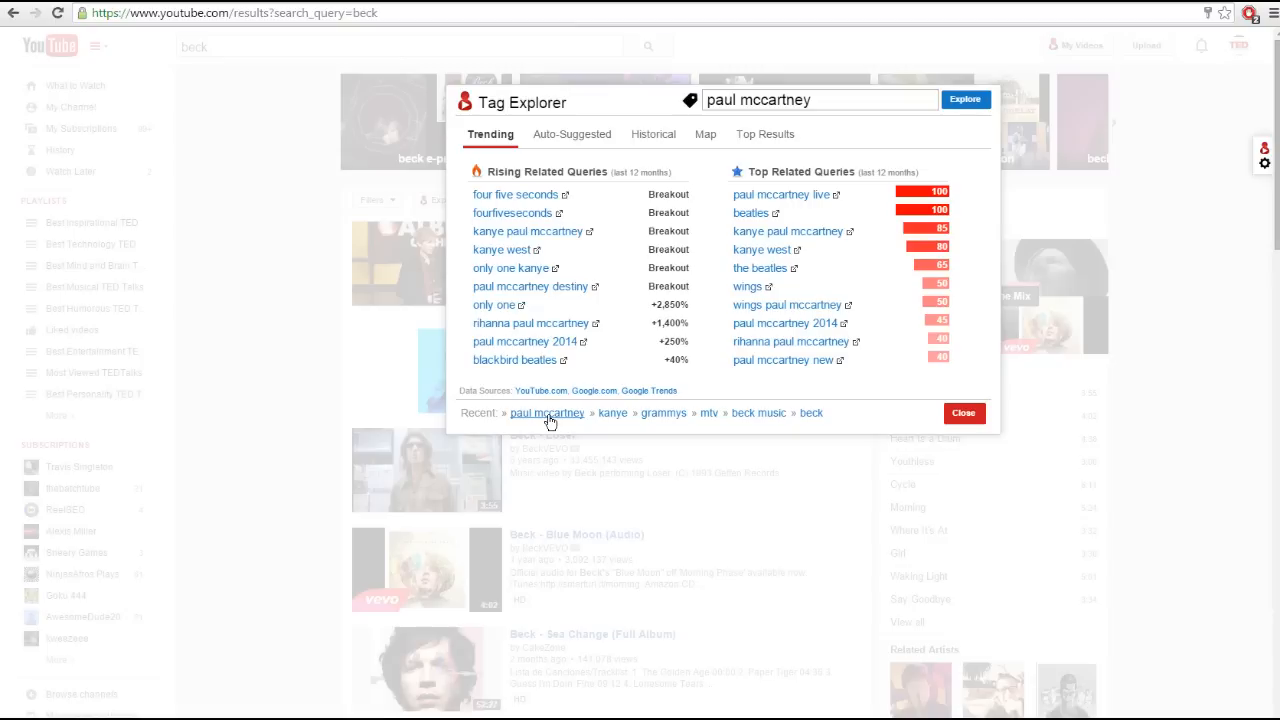
mouse_move(622, 424)
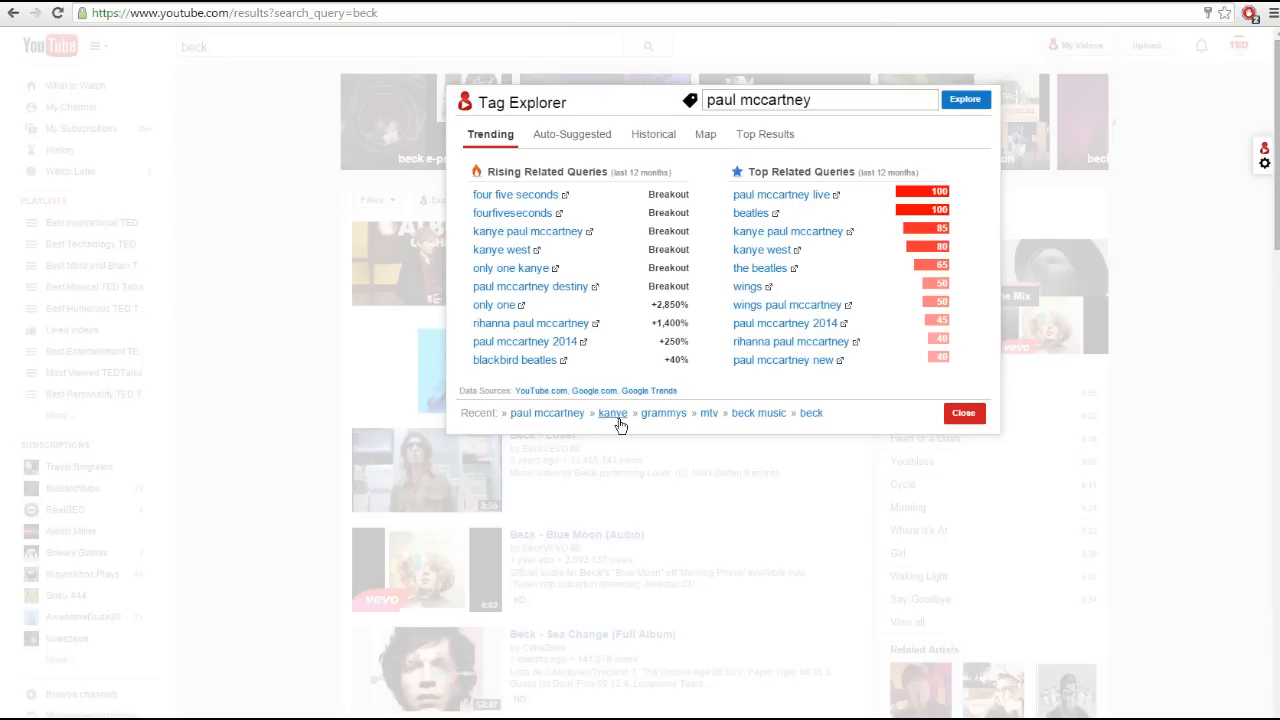
mouse_move(756, 412)
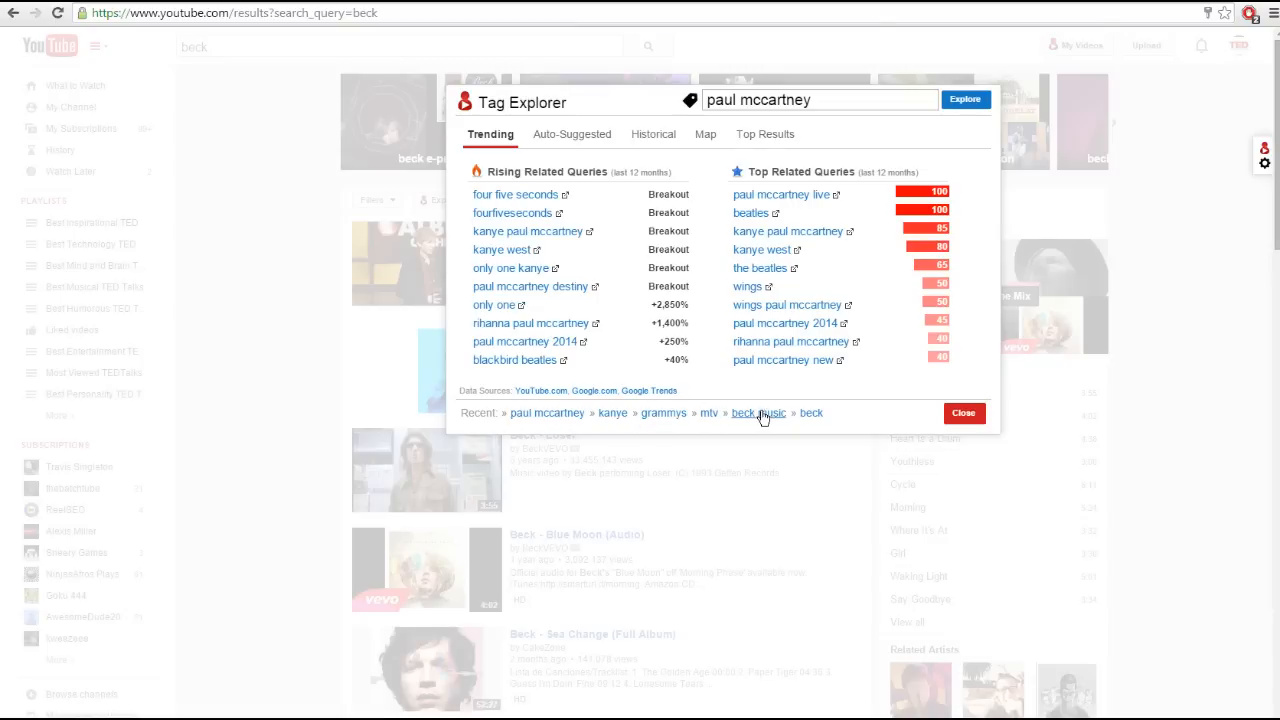
mouse_move(572, 134)
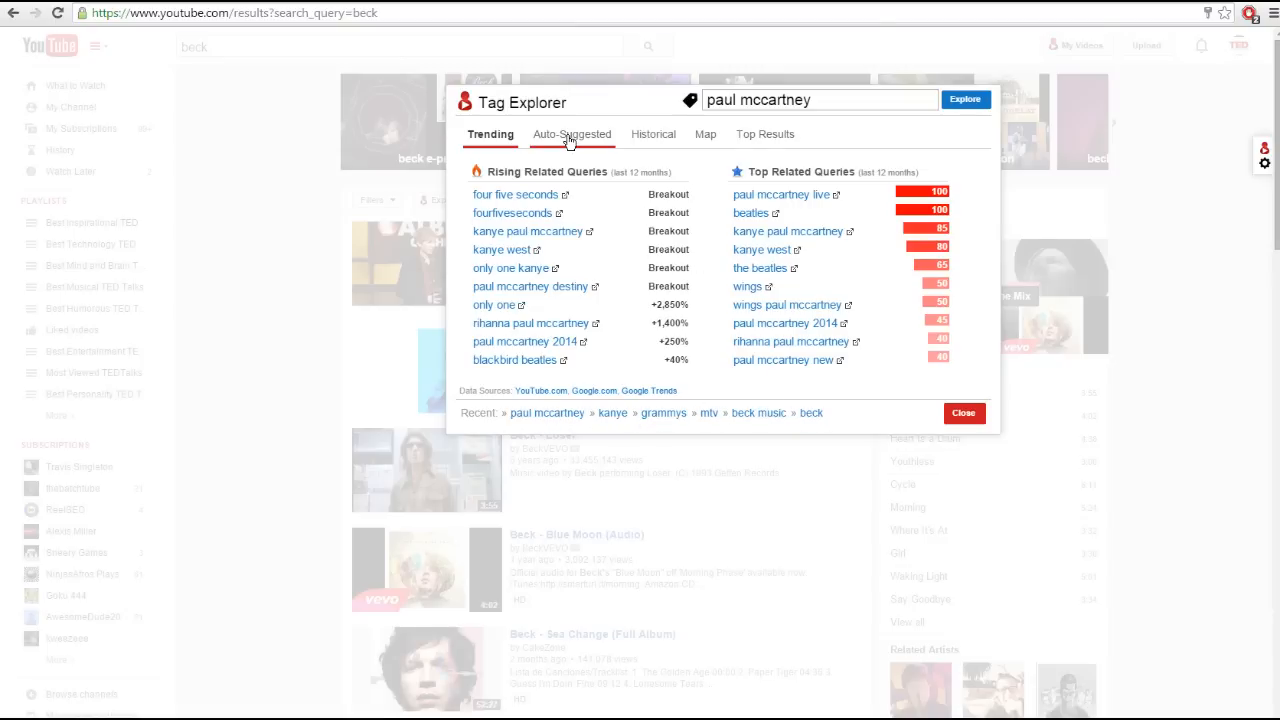
click(572, 132)
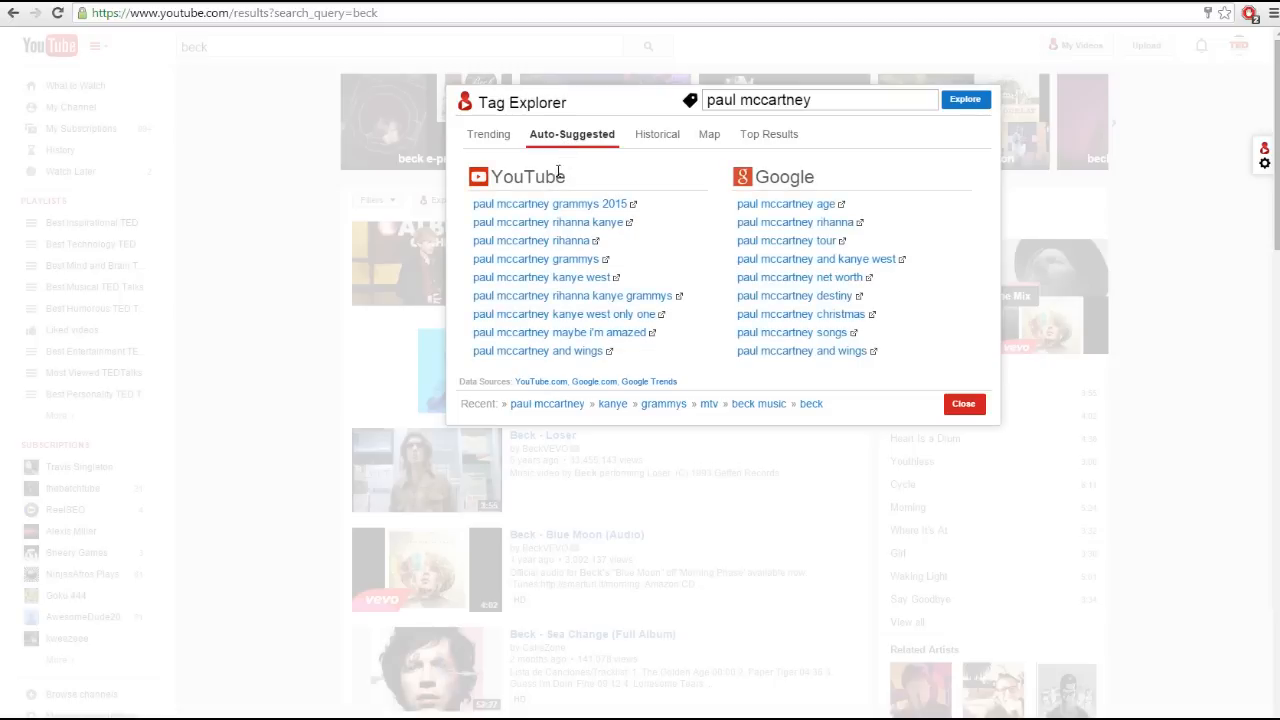
mouse_move(540, 268)
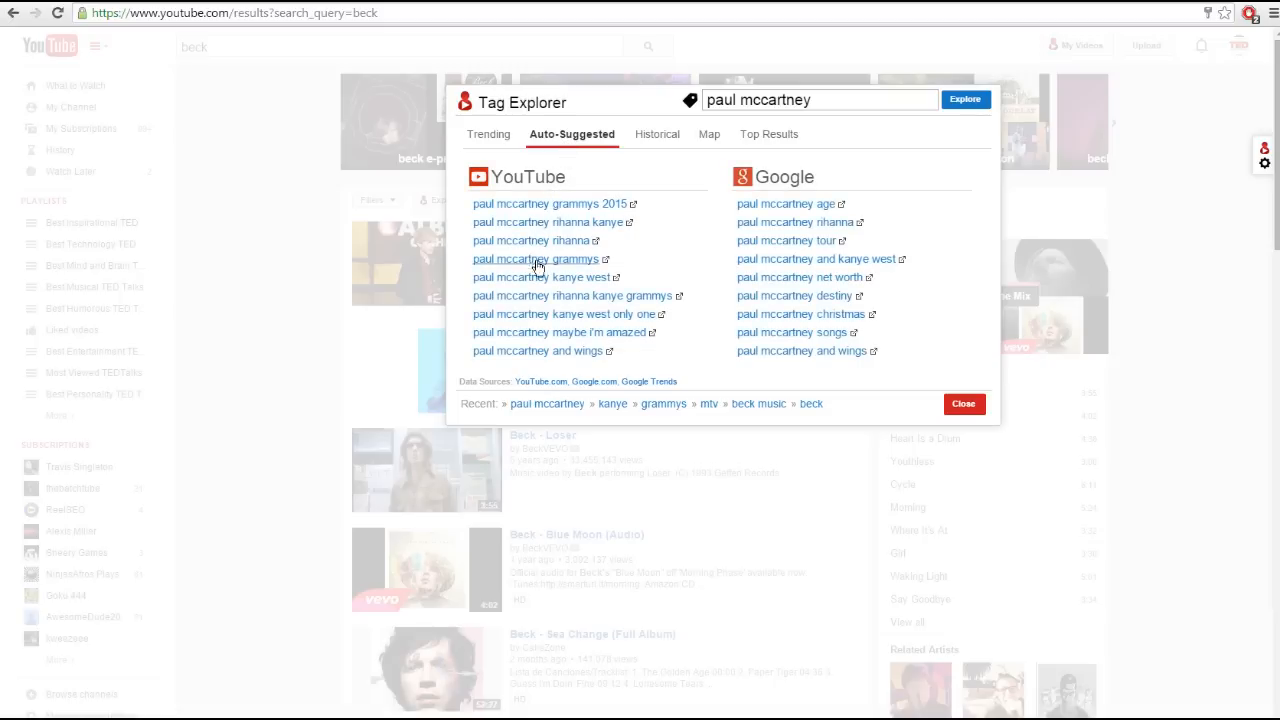
mouse_move(760, 194)
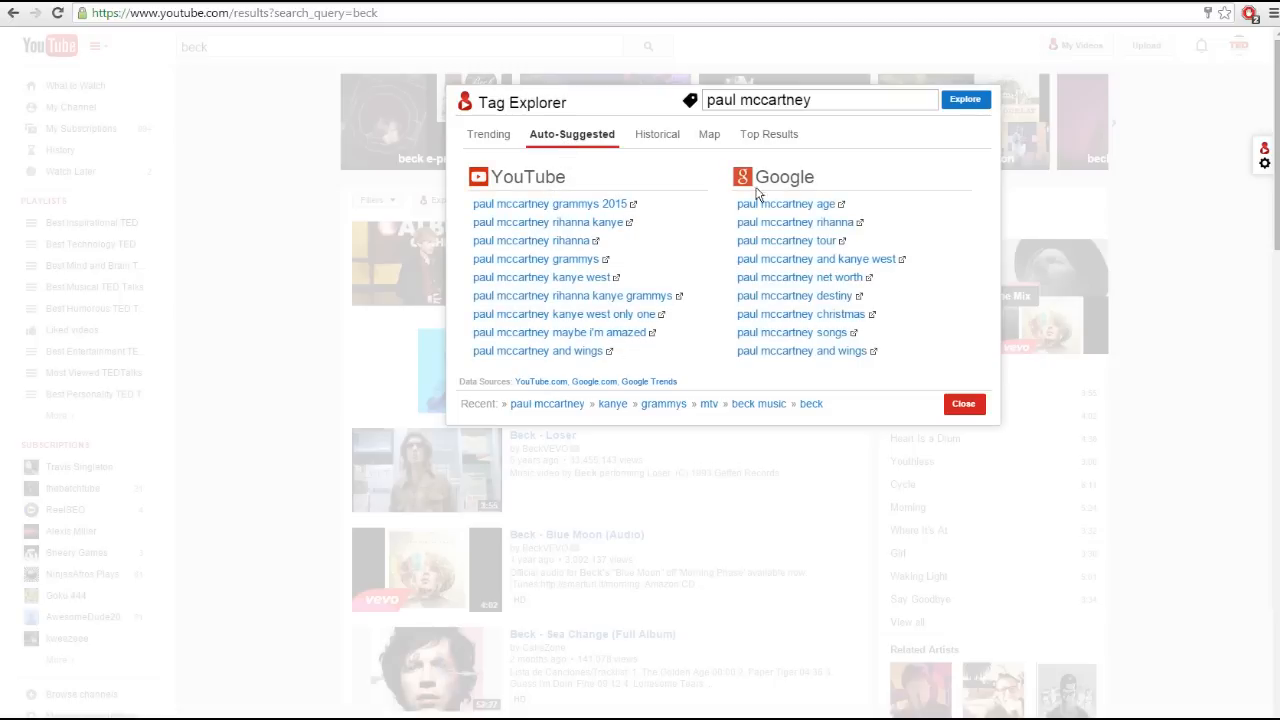
mouse_move(704, 188)
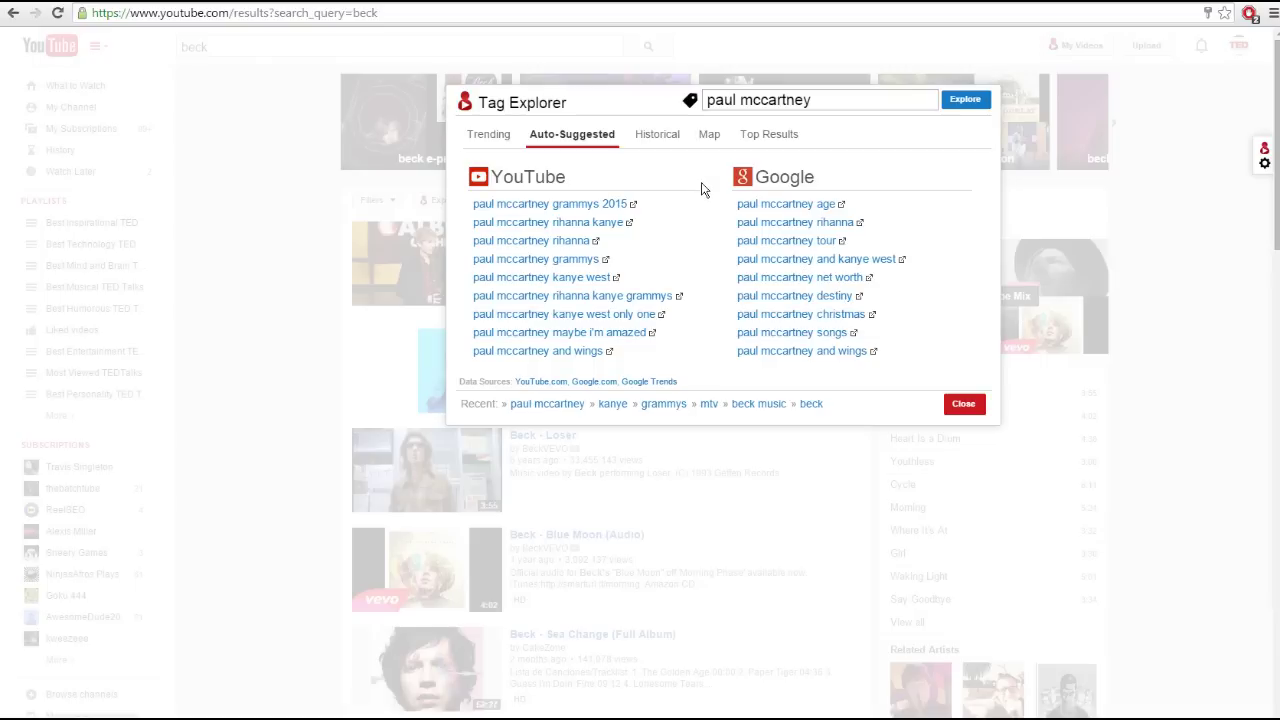
mouse_move(724, 216)
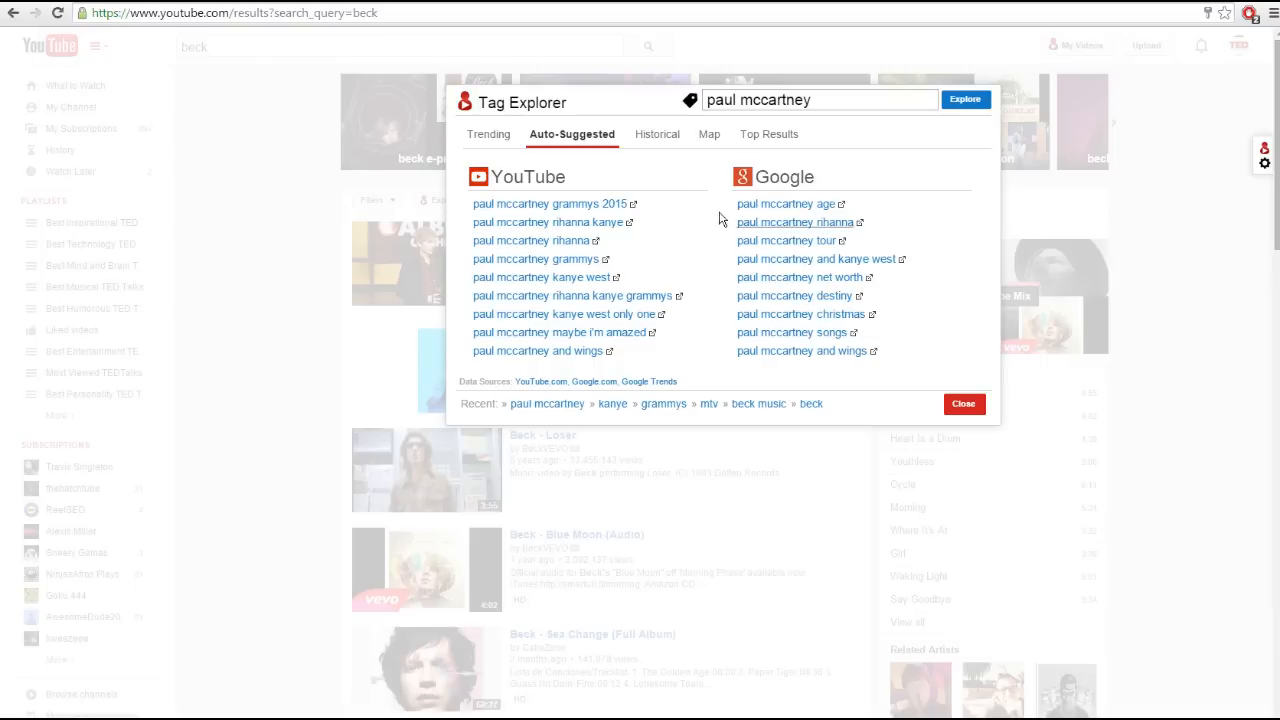
Show the Historical search-interest chart for 'paul mccartney'
click(652, 134)
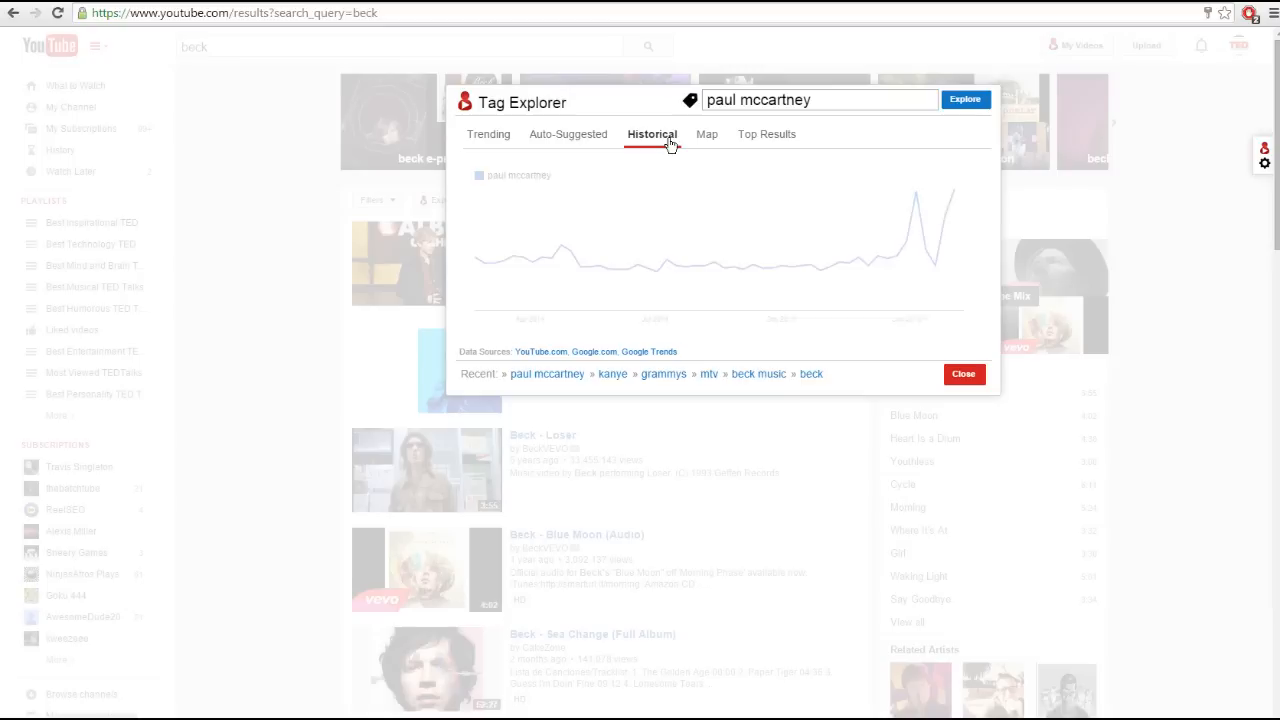
mouse_move(524, 264)
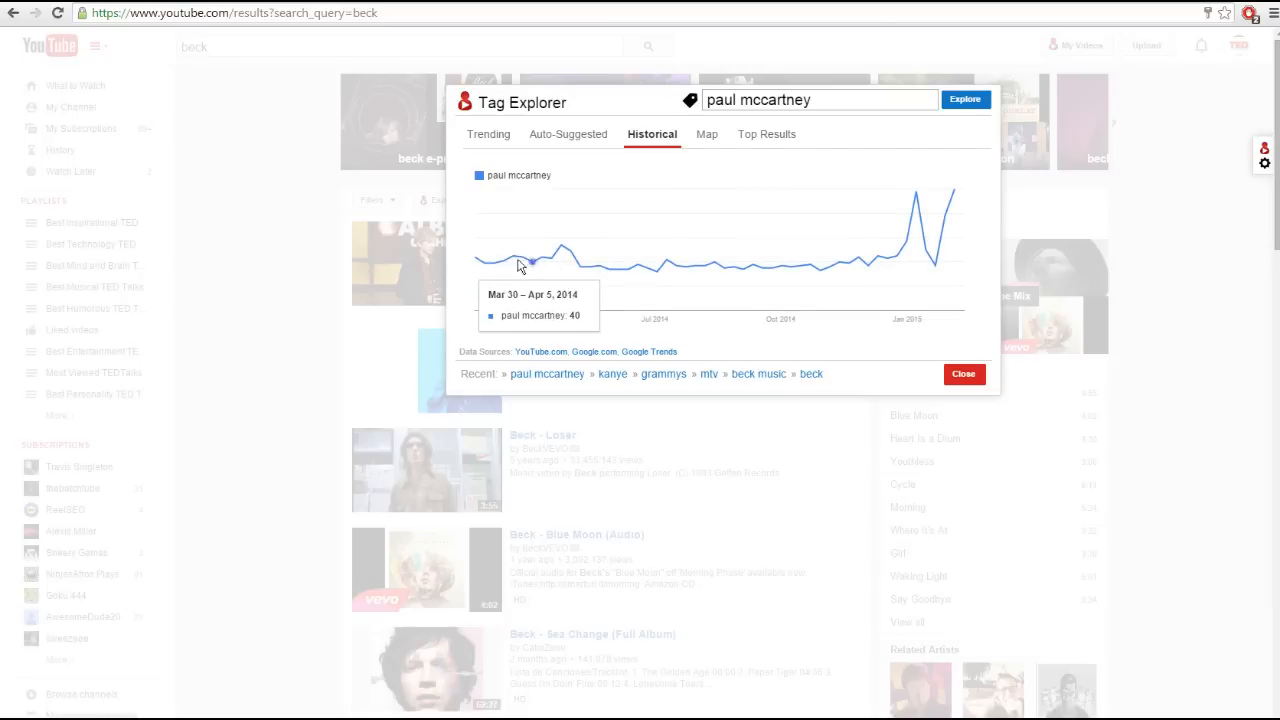
mouse_move(700, 252)
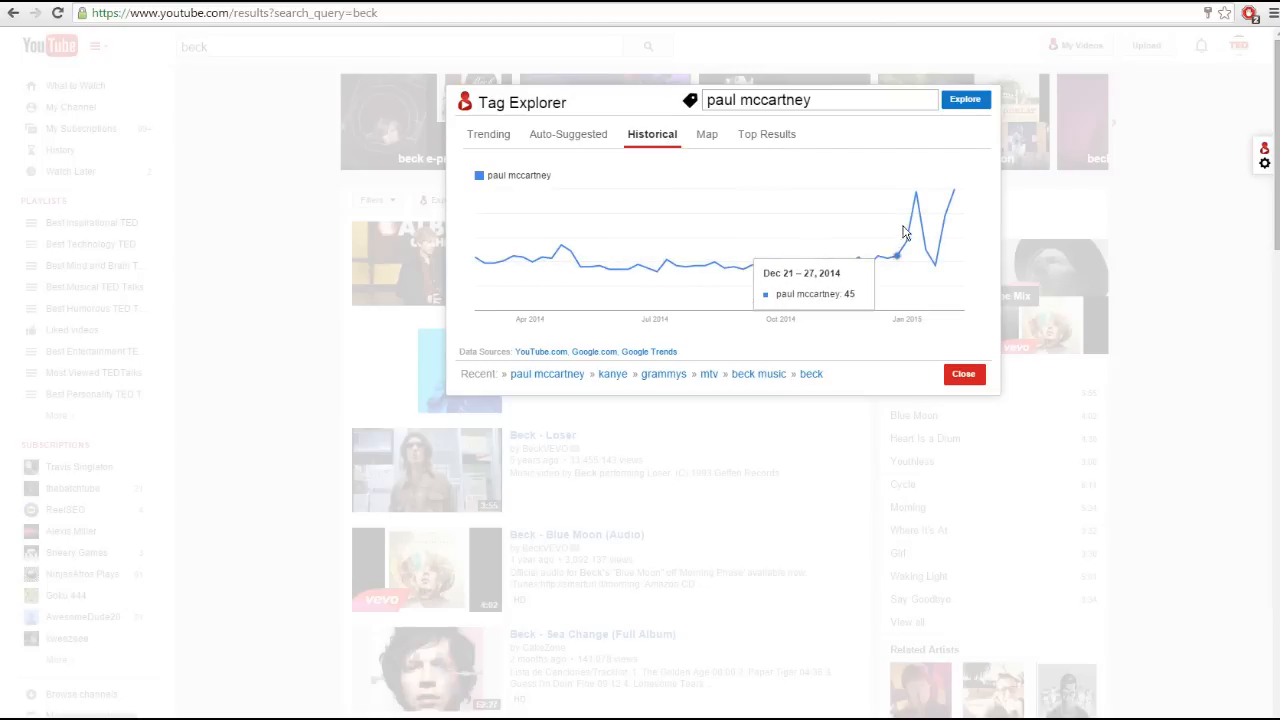
mouse_move(832, 194)
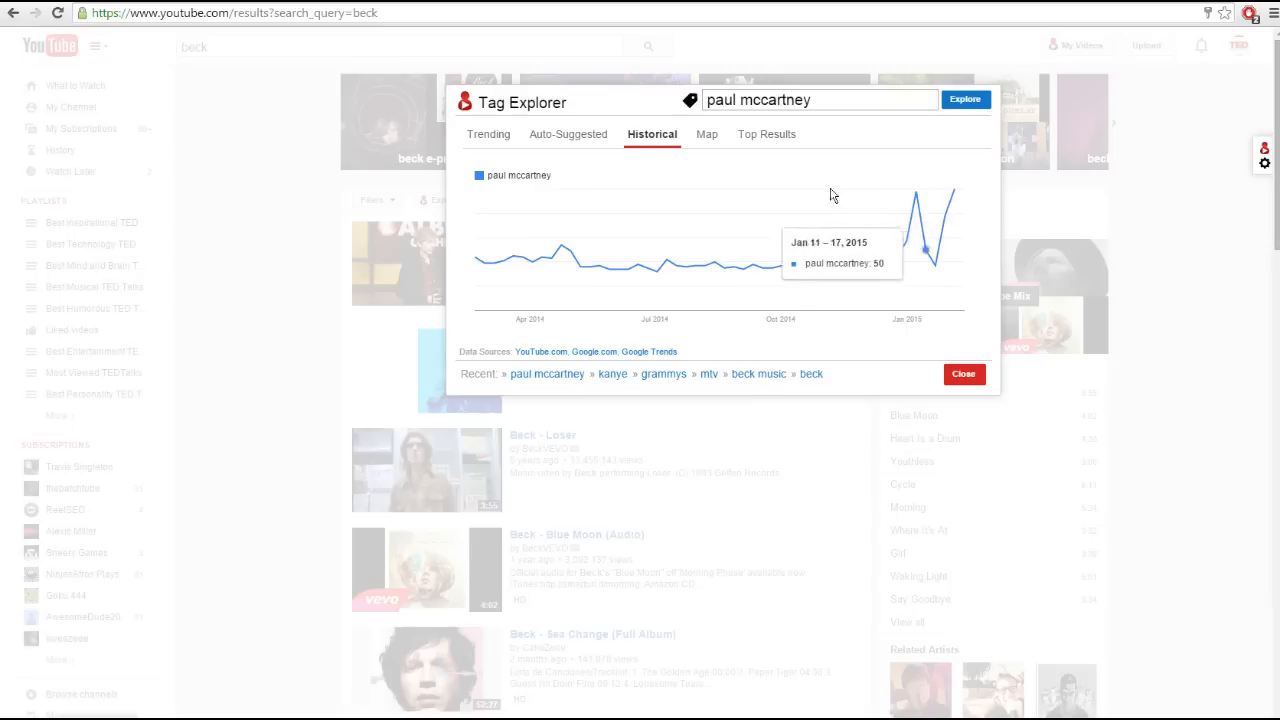
Show the world map of search volume by country for 'paul mccartney'
click(704, 134)
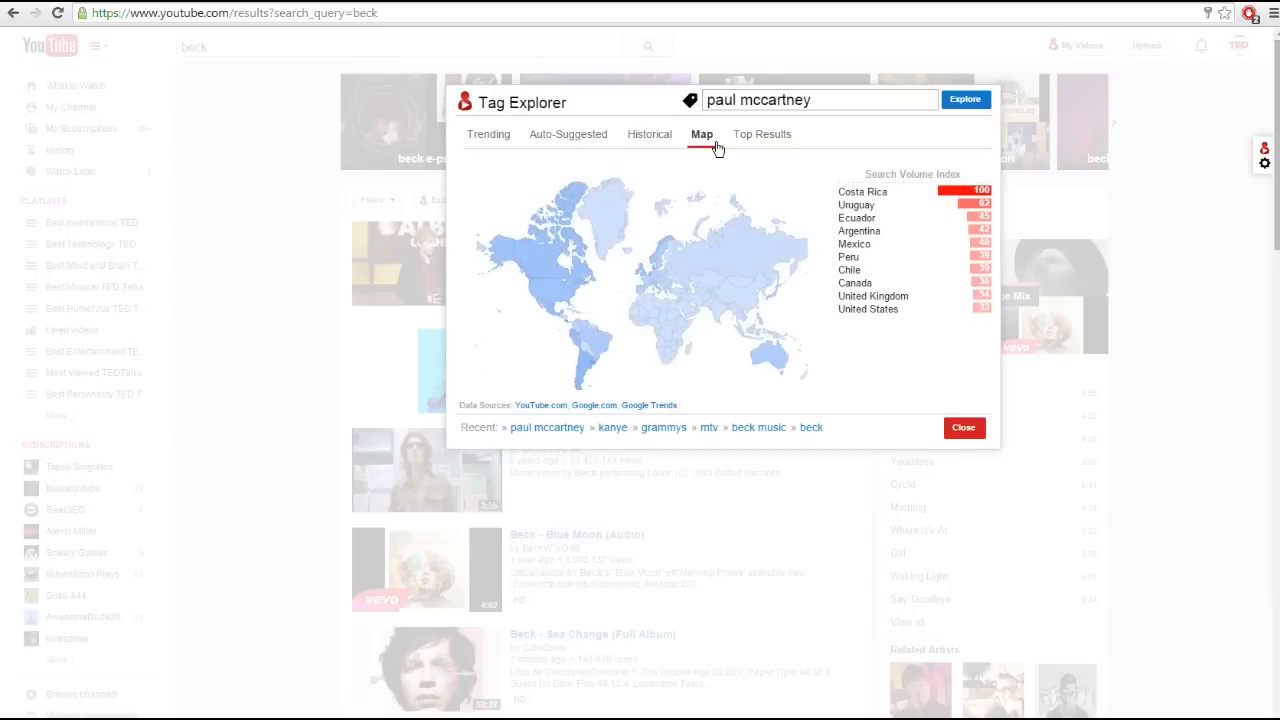
mouse_move(672, 188)
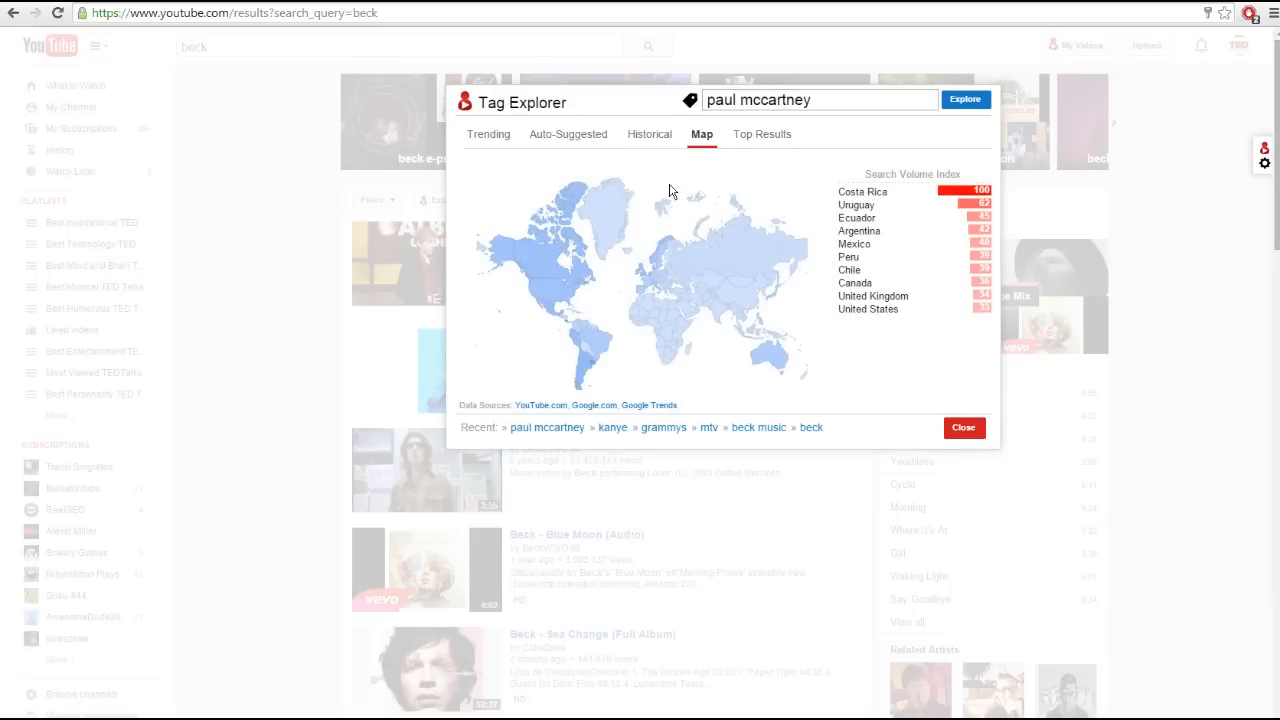
mouse_move(612, 232)
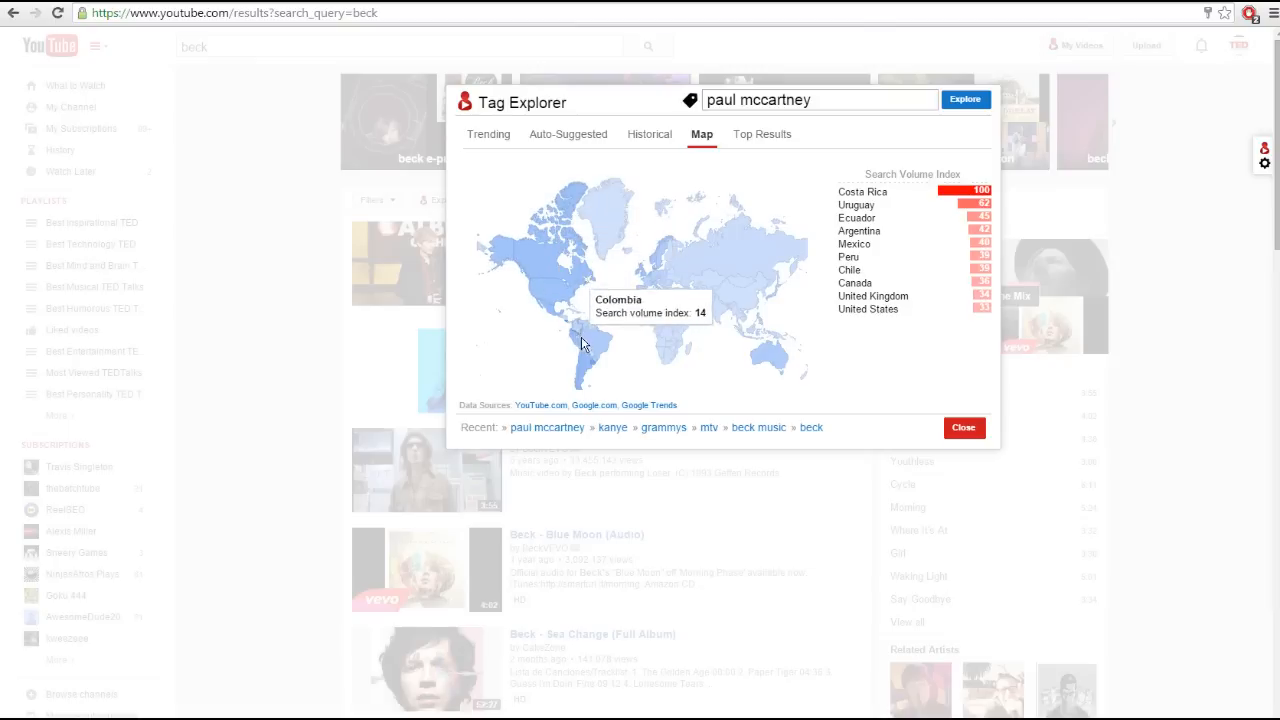
mouse_move(744, 138)
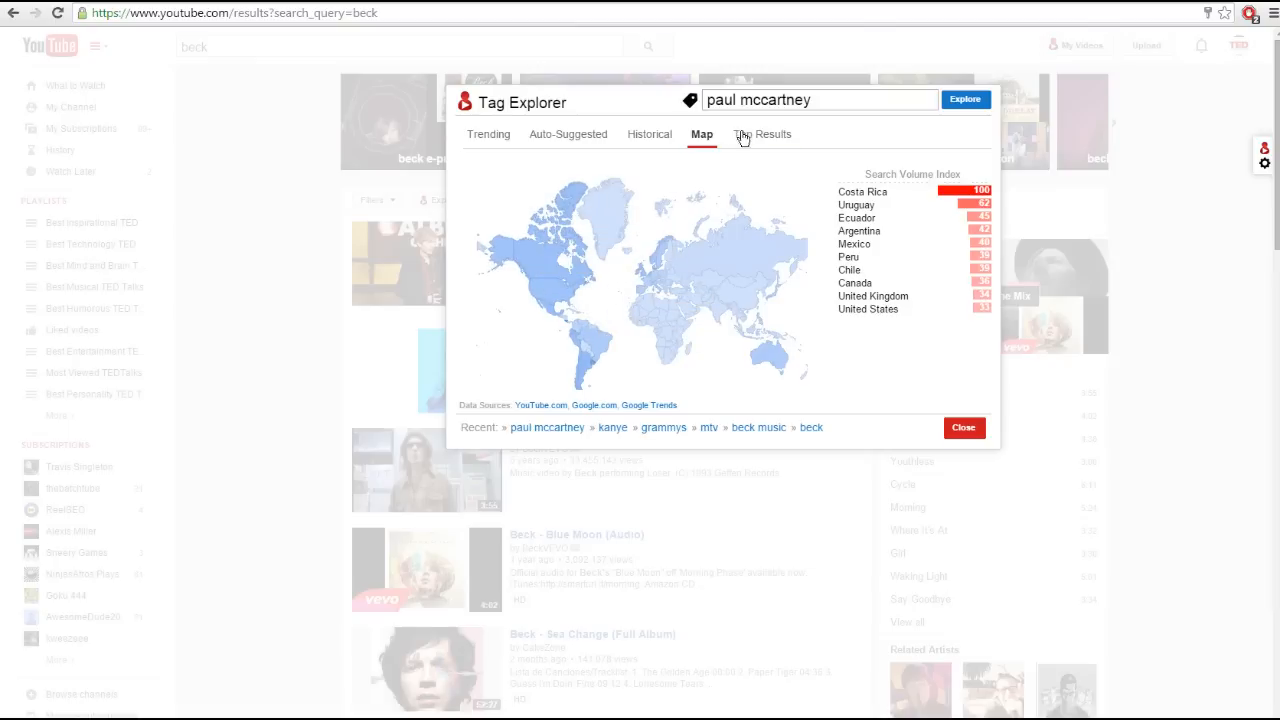
List the top YouTube video results for 'paul mccartney'
click(764, 134)
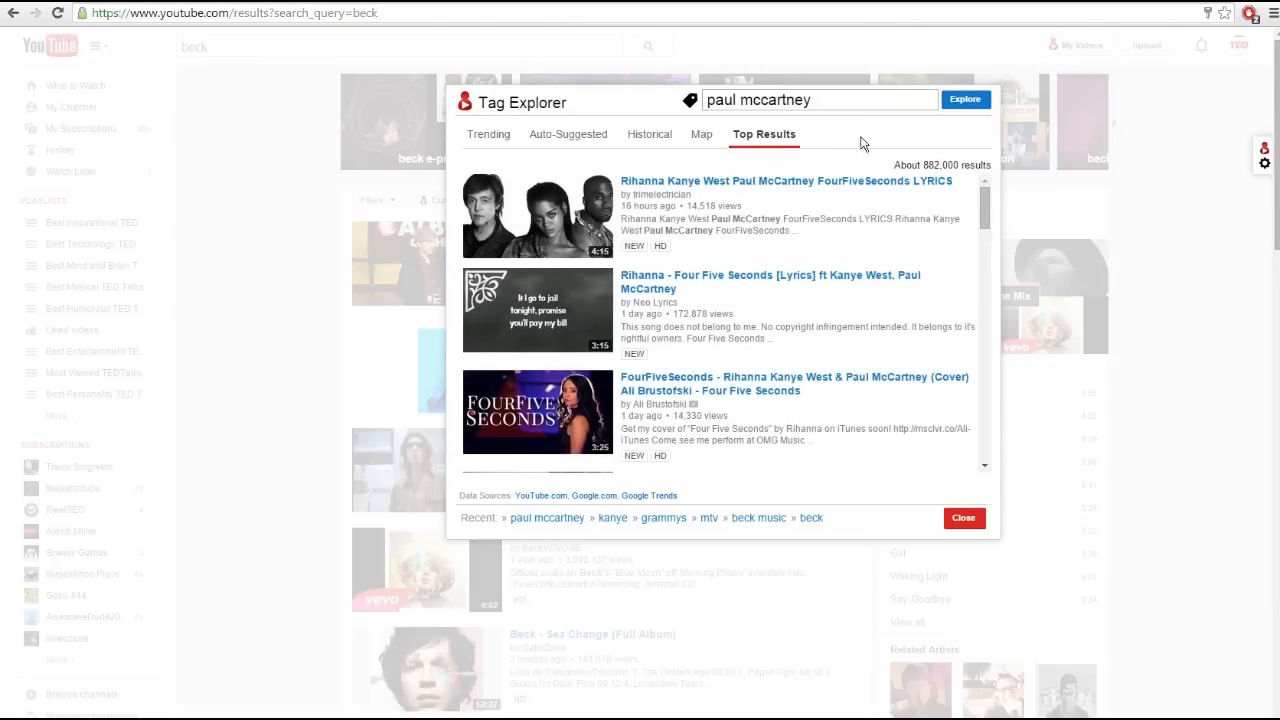
mouse_move(964, 190)
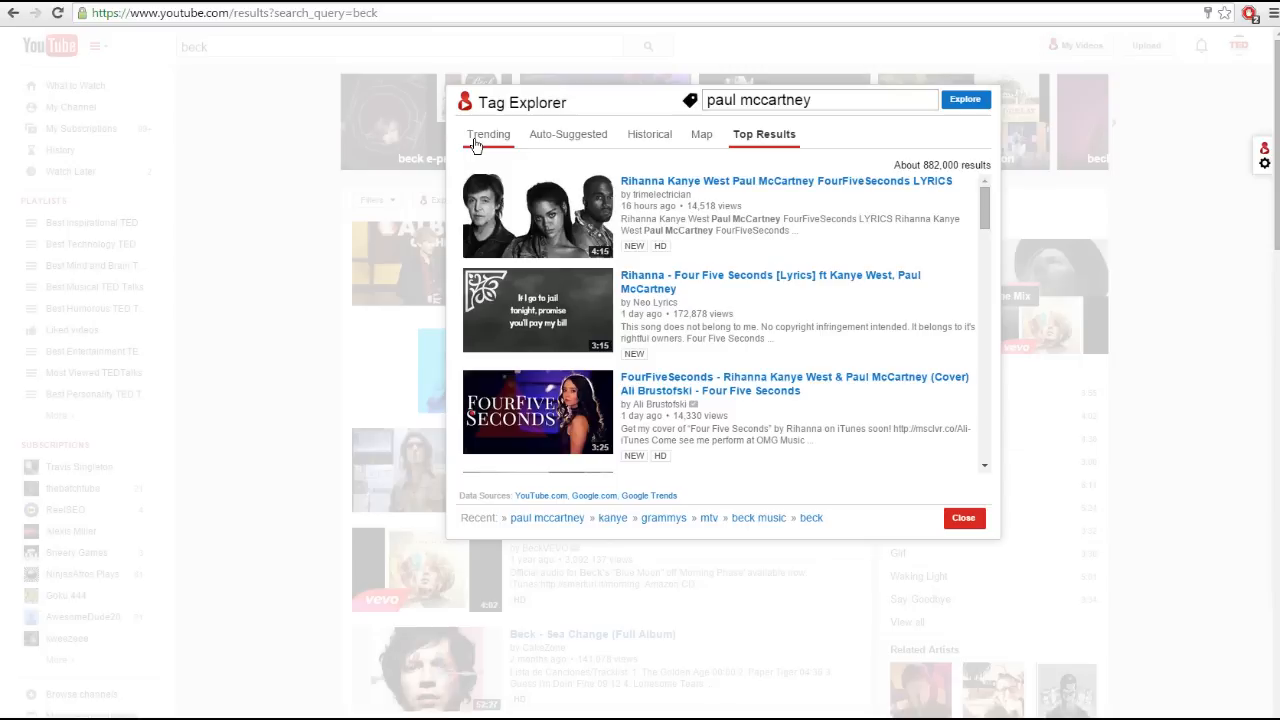
Return to the rising and top related queries for 'paul mccartney'
click(488, 134)
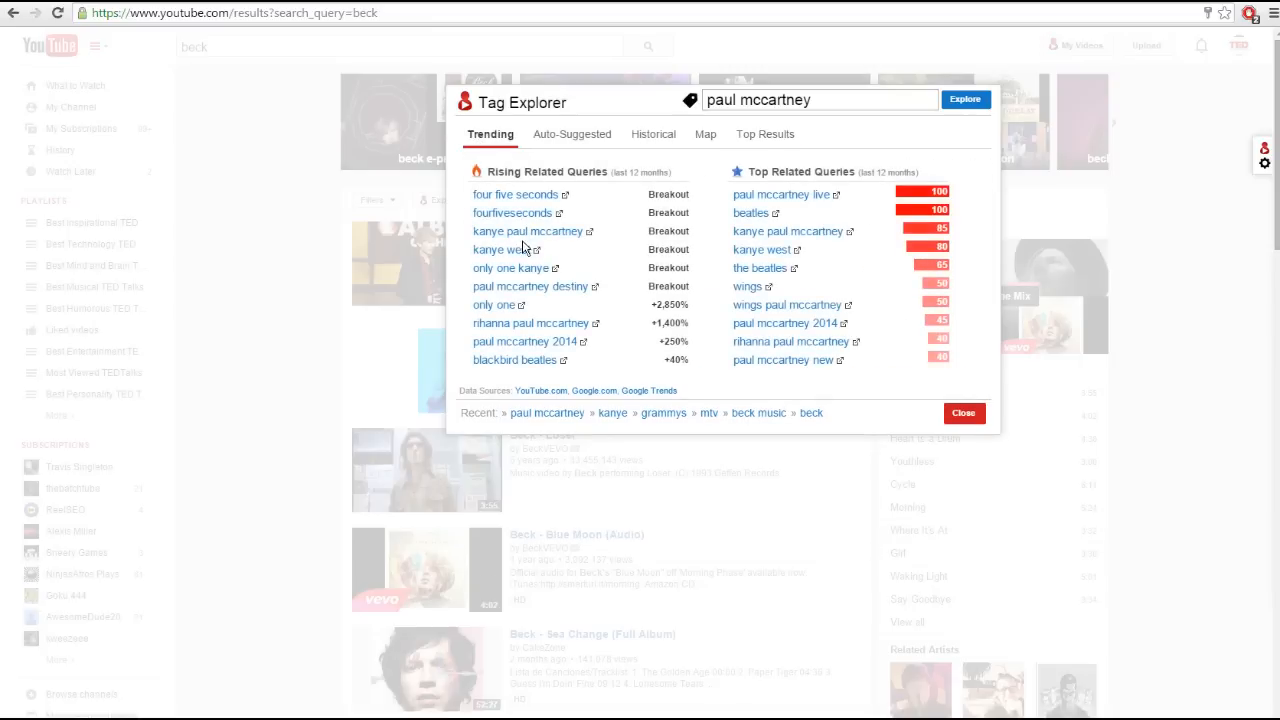
mouse_move(882, 380)
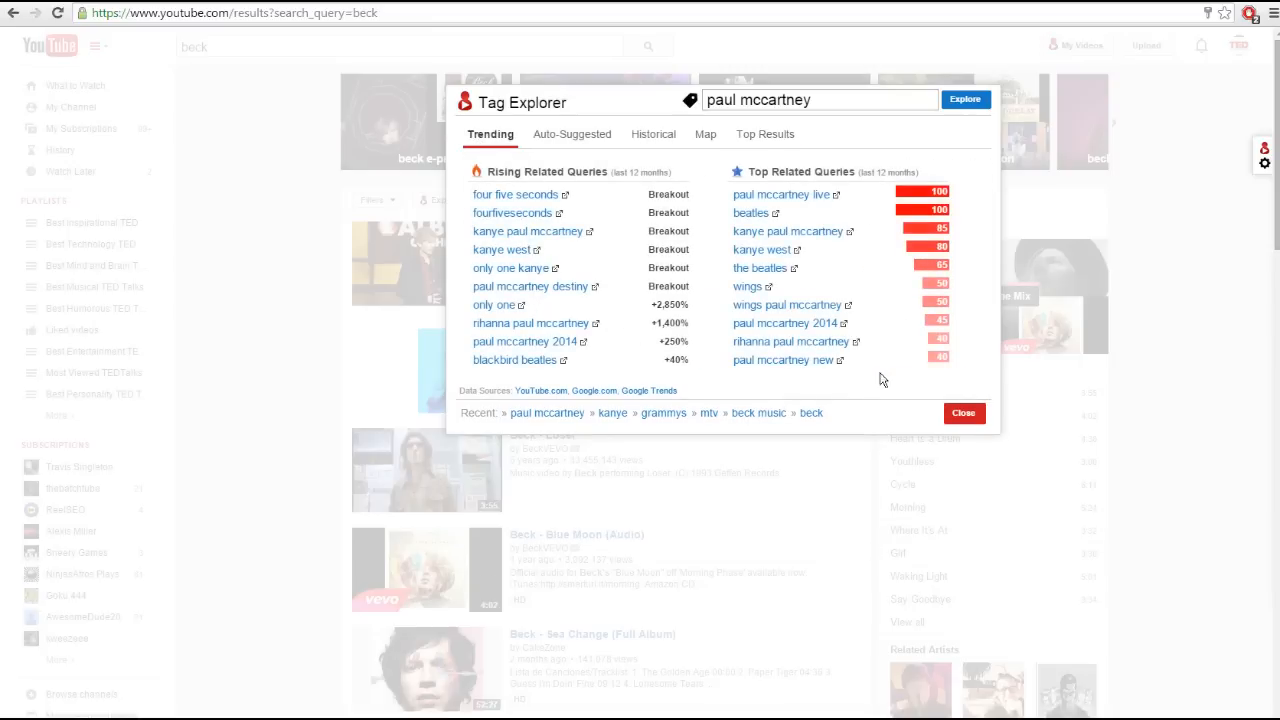